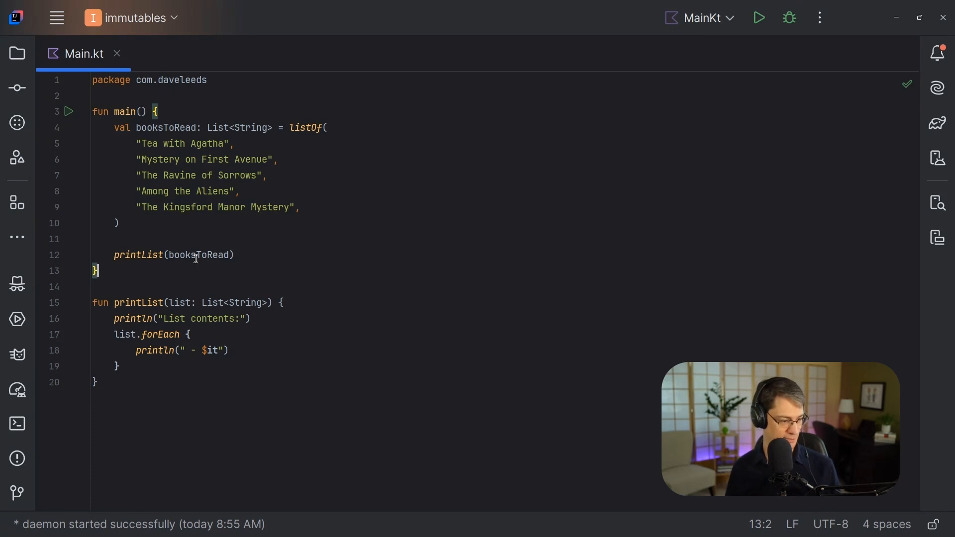
# - Add an if (list is MutableList<String>) check at the top of printList
pyautogui.doubleClick(198, 255)
pyautogui.write('if')
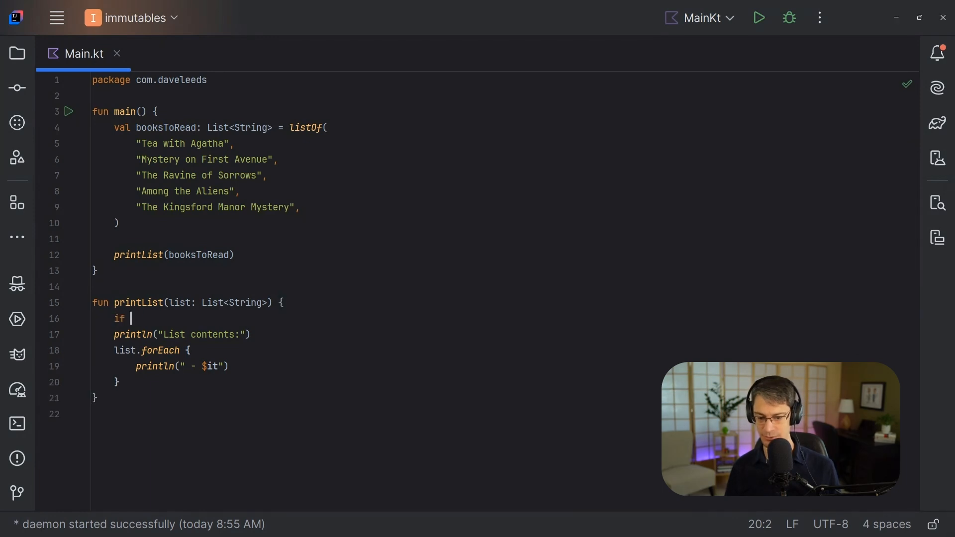
pyautogui.write('(list is MutableList<String>) {')
pyautogui.write('list.remove("Among the Aliens")')
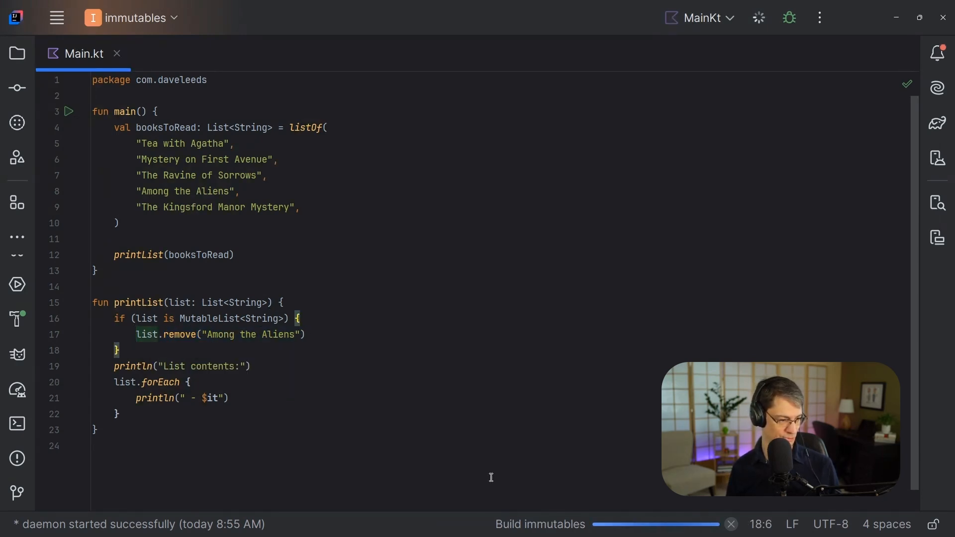
# - Review the listOf call and printList while the immutables build completes
pyautogui.doubleClick(308, 129)
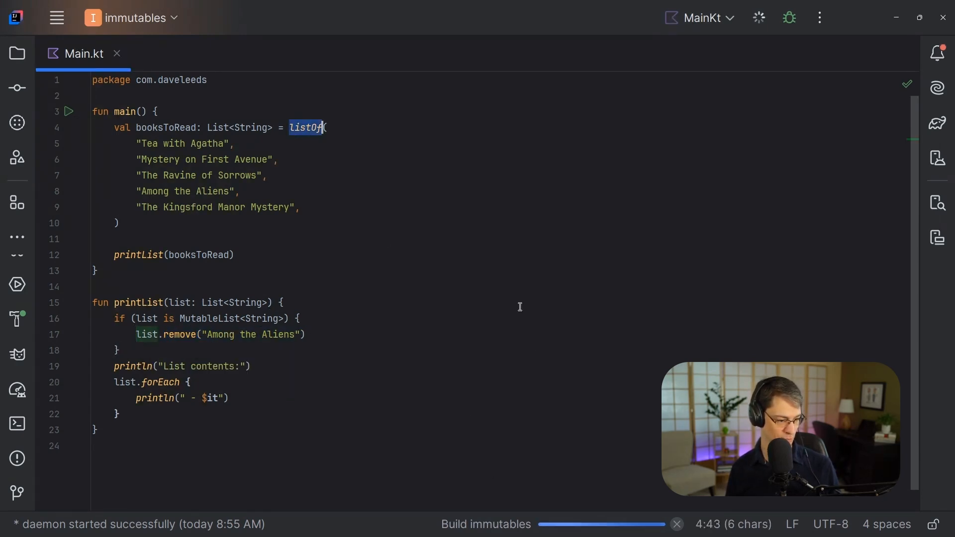
pyautogui.click(758, 17)
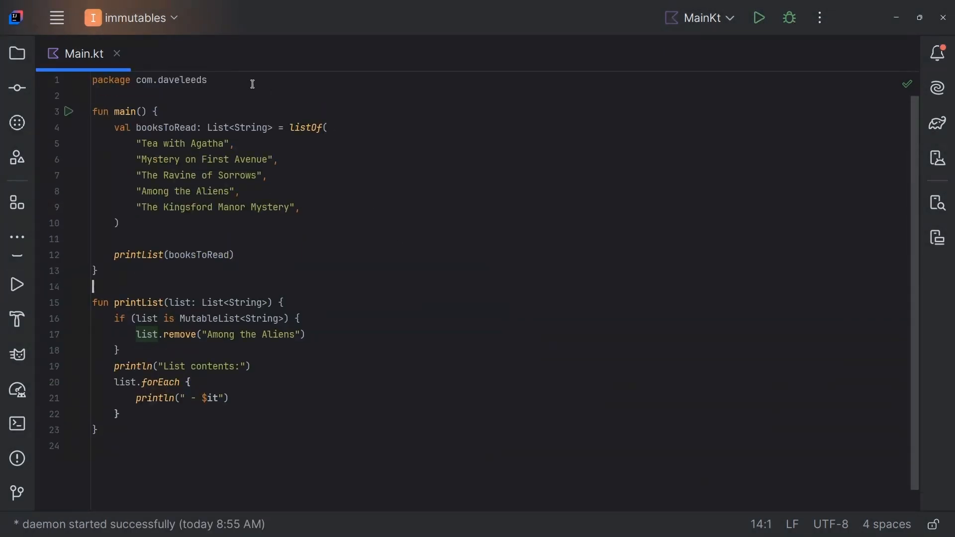
pyautogui.click(233, 254)
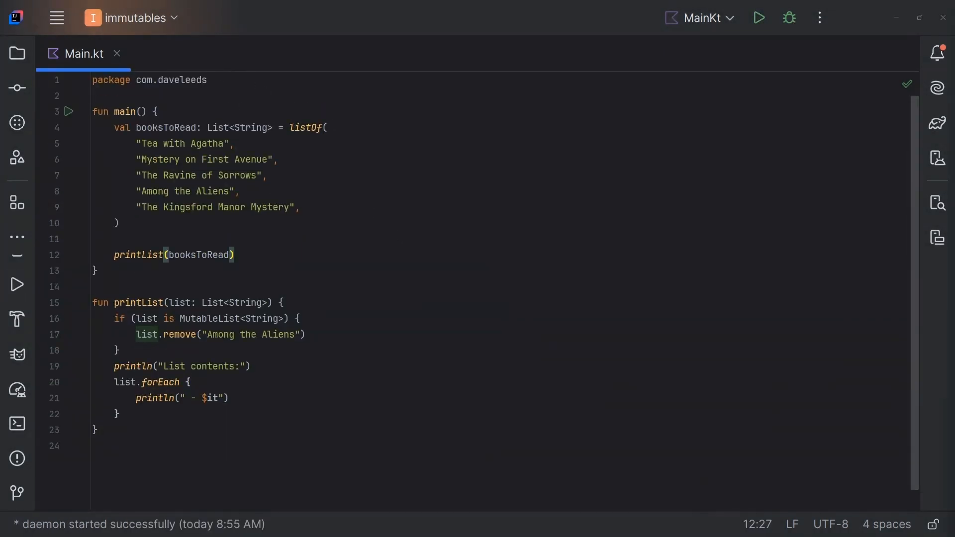
pyautogui.moveTo(844, 279)
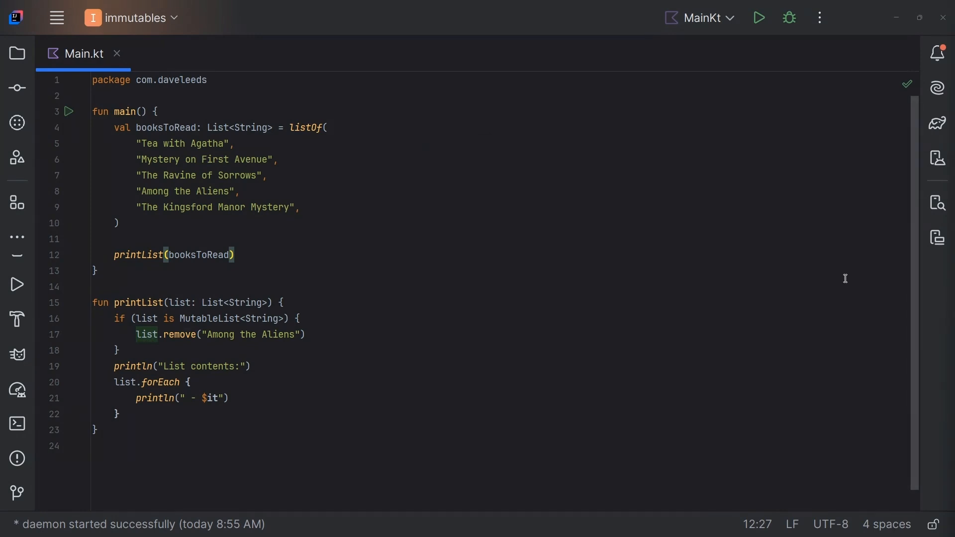
pyautogui.moveTo(701, 319)
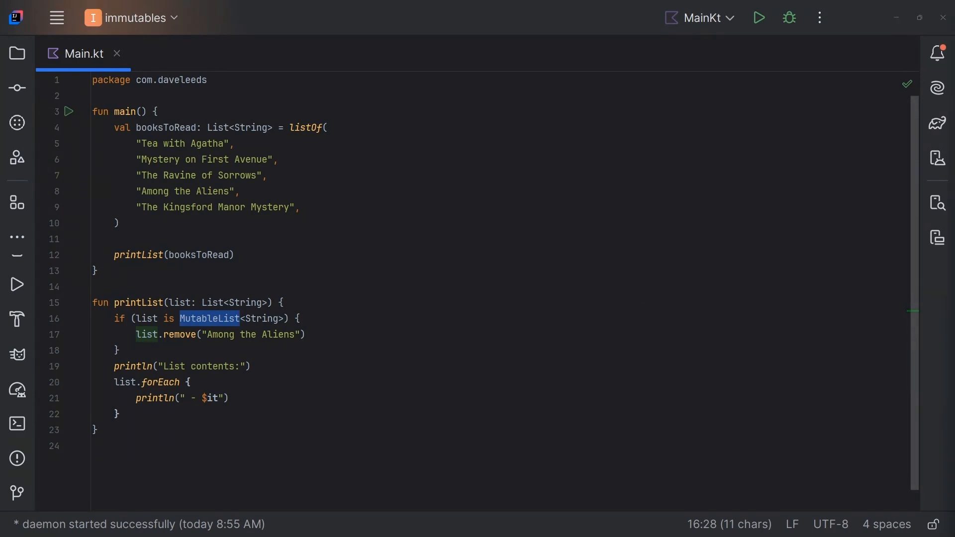
pyautogui.moveTo(697, 412)
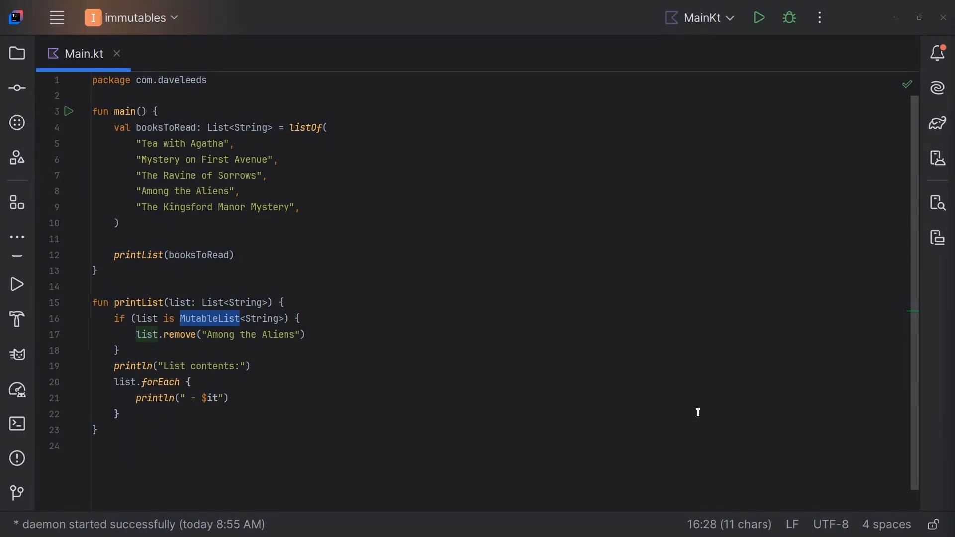